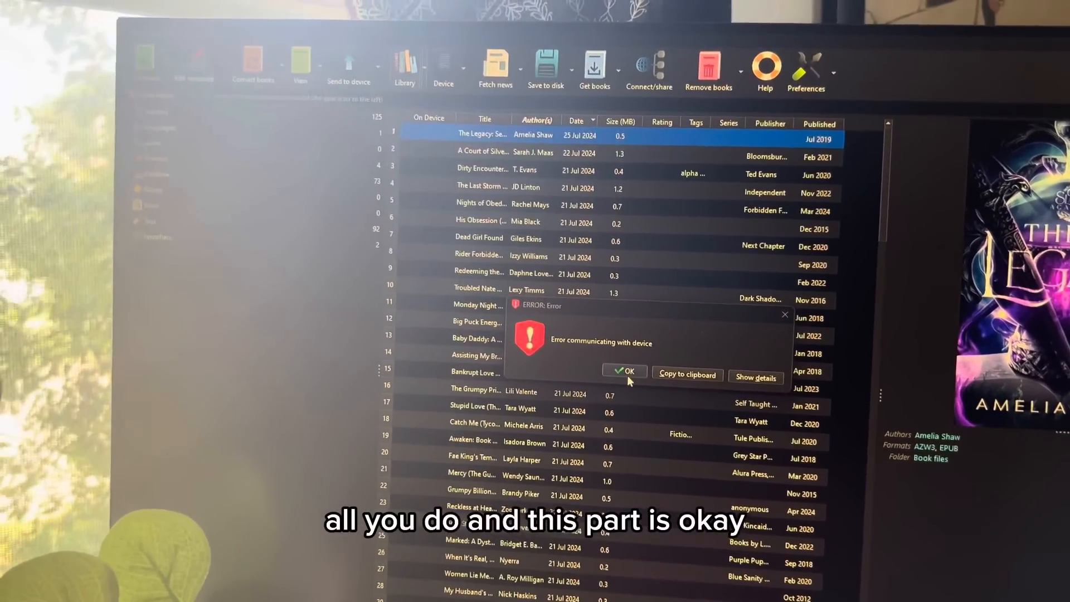
Step: Dismiss the 'Error communicating with device' dialog with OK
{"action": "left_click", "coordinate": [623, 374]}
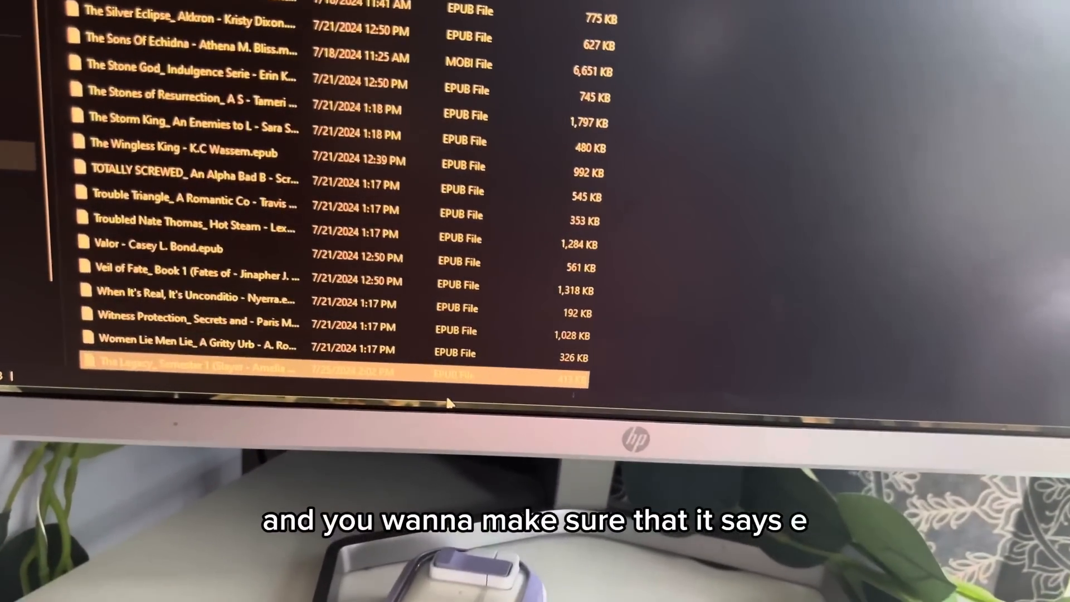
Step: Scroll the book folder to confirm The Legacy is listed as an EPUB File (~412 KB)
{"action": "scroll", "scroll_direction": "up", "scroll_amount": 3}
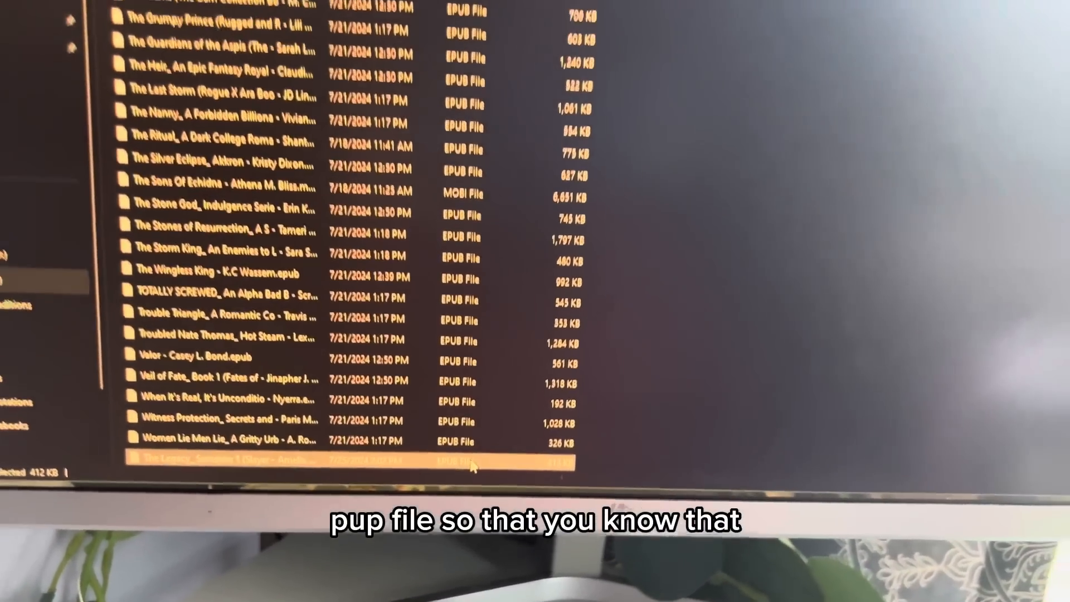